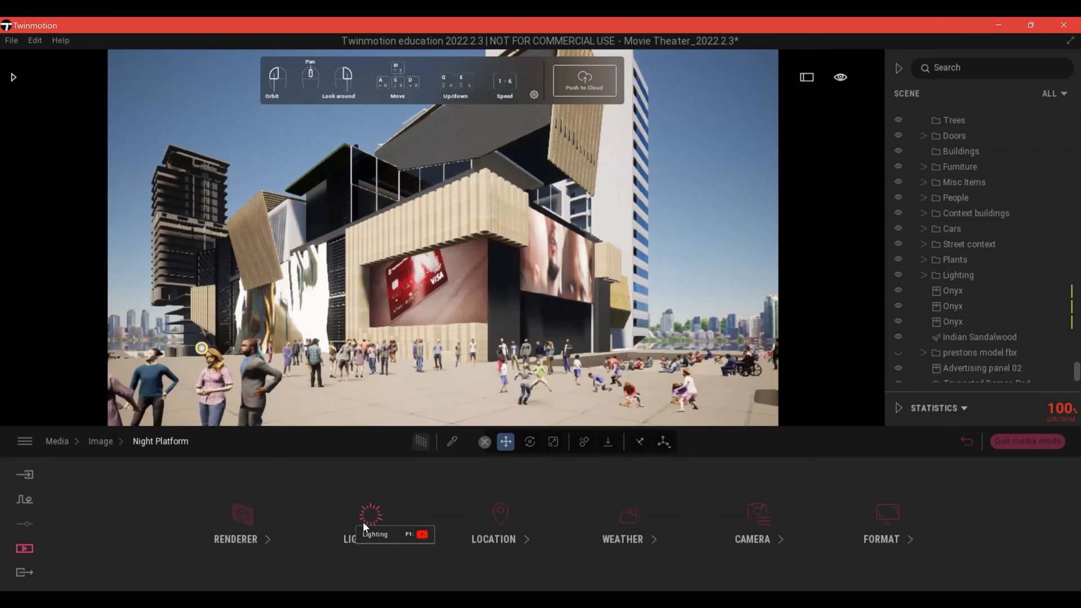
In Location settings, move Time of day from 13:27 to 23:58 for a night view
click(370, 524)
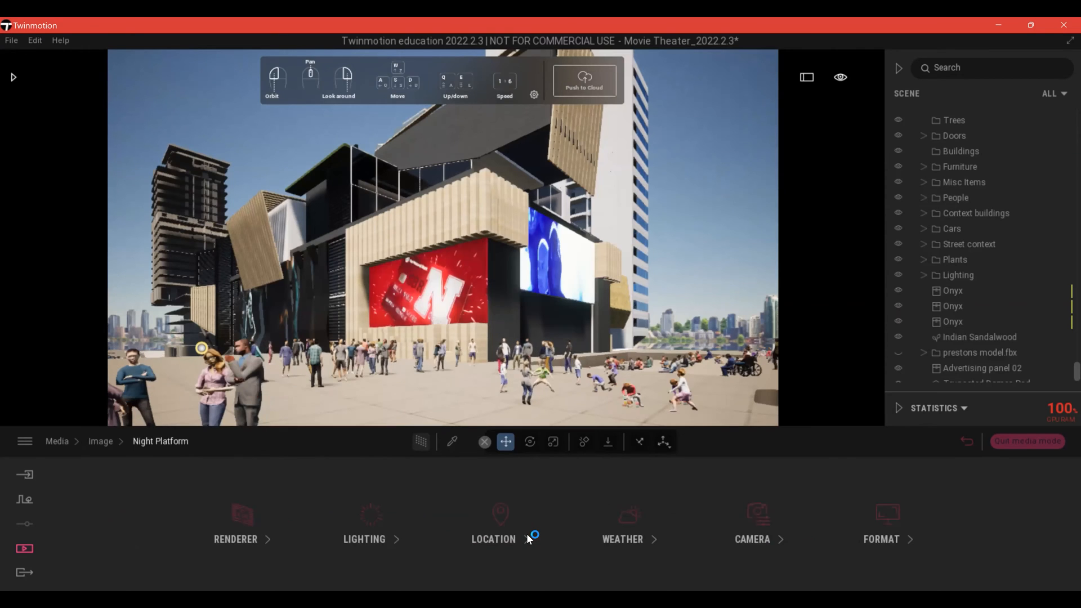
click(493, 523)
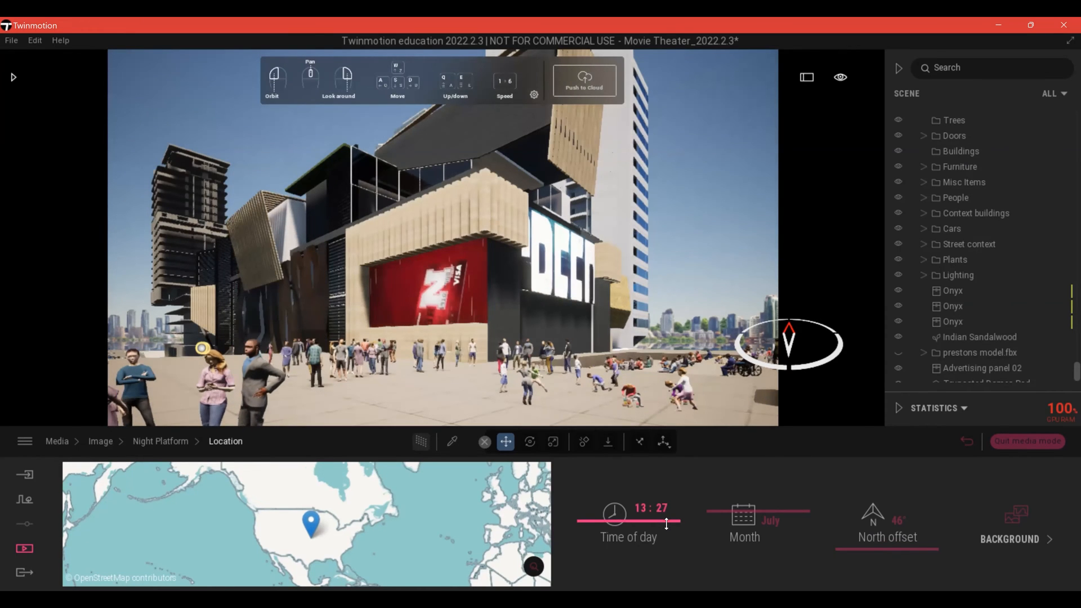
drag(627, 522, 662, 521)
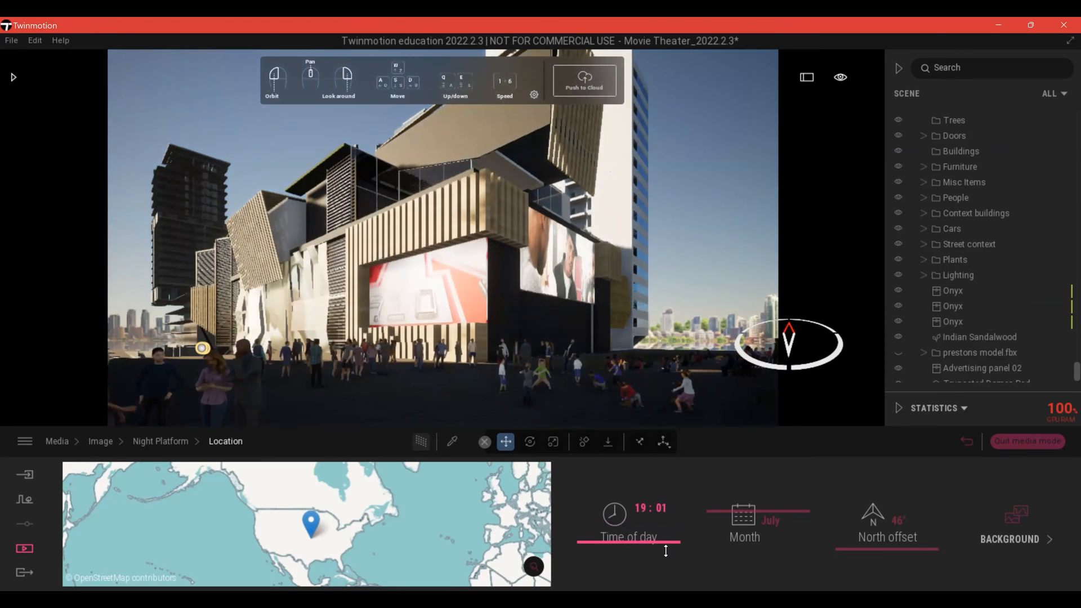
drag(627, 555, 665, 555)
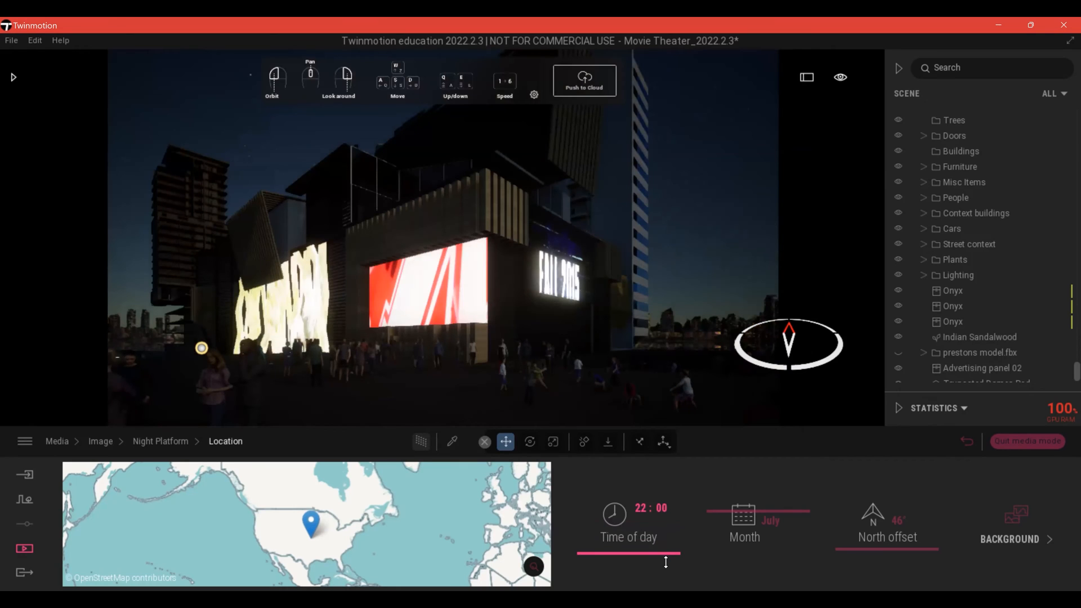
drag(679, 550, 627, 551)
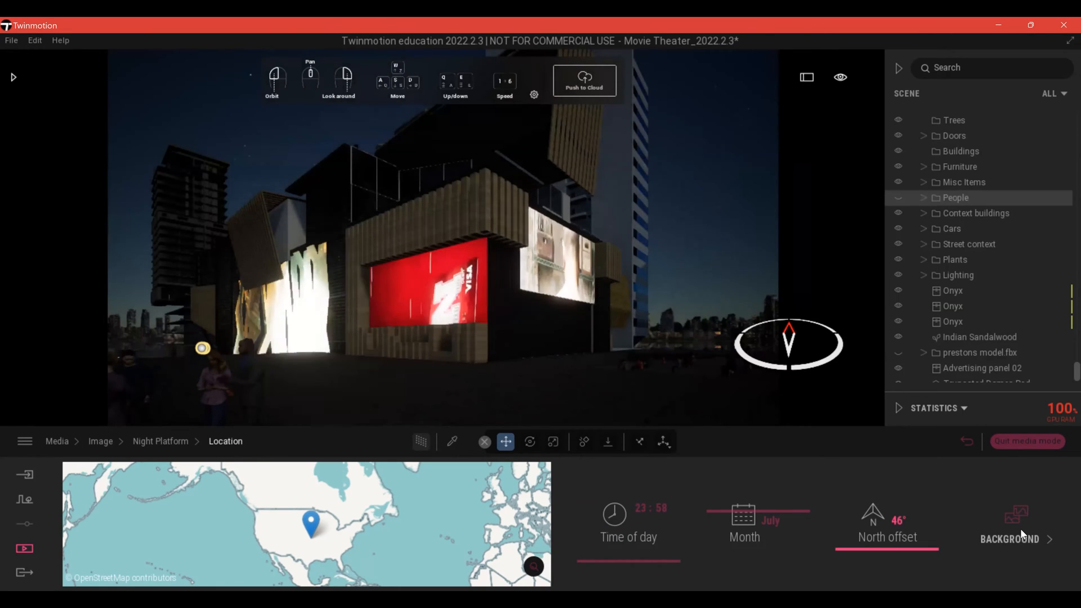
Check the Background settings, set Month to October in Location, and return to the image's categories
click(1009, 526)
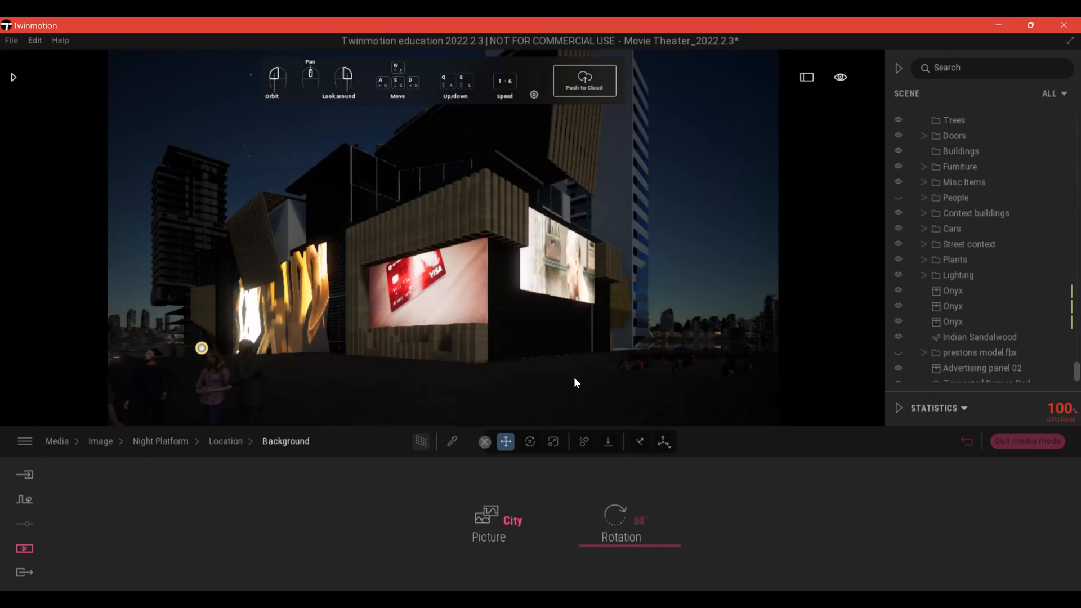
click(488, 524)
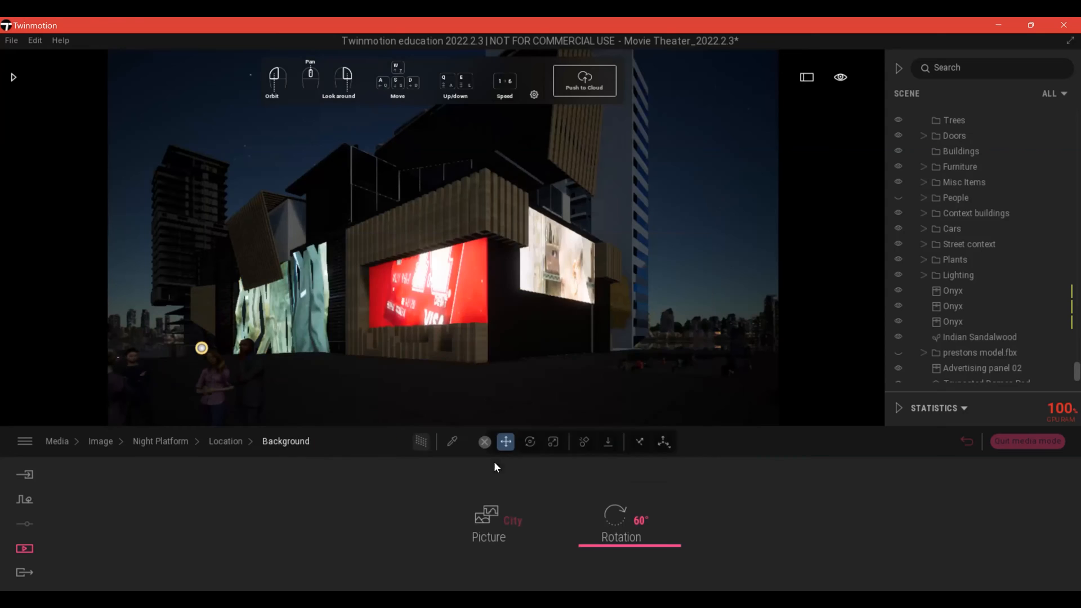
click(488, 525)
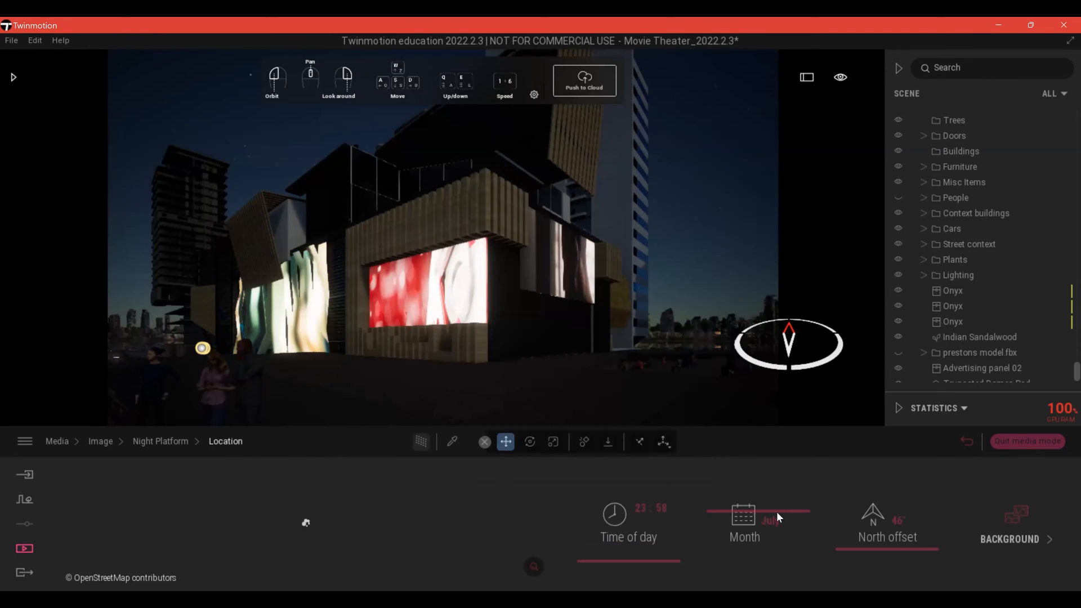
drag(772, 518, 778, 518)
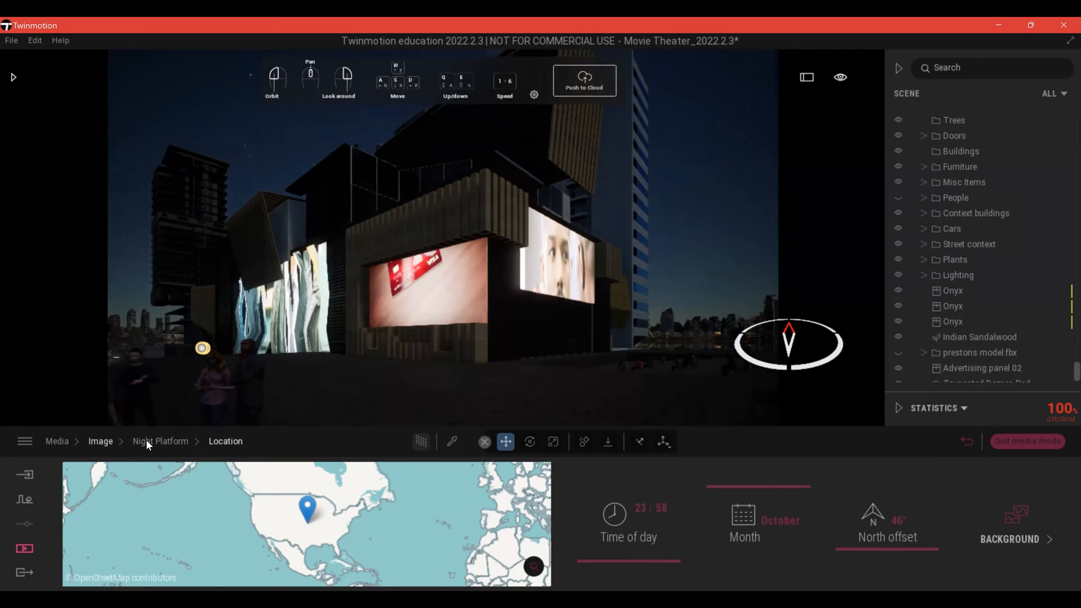
click(160, 441)
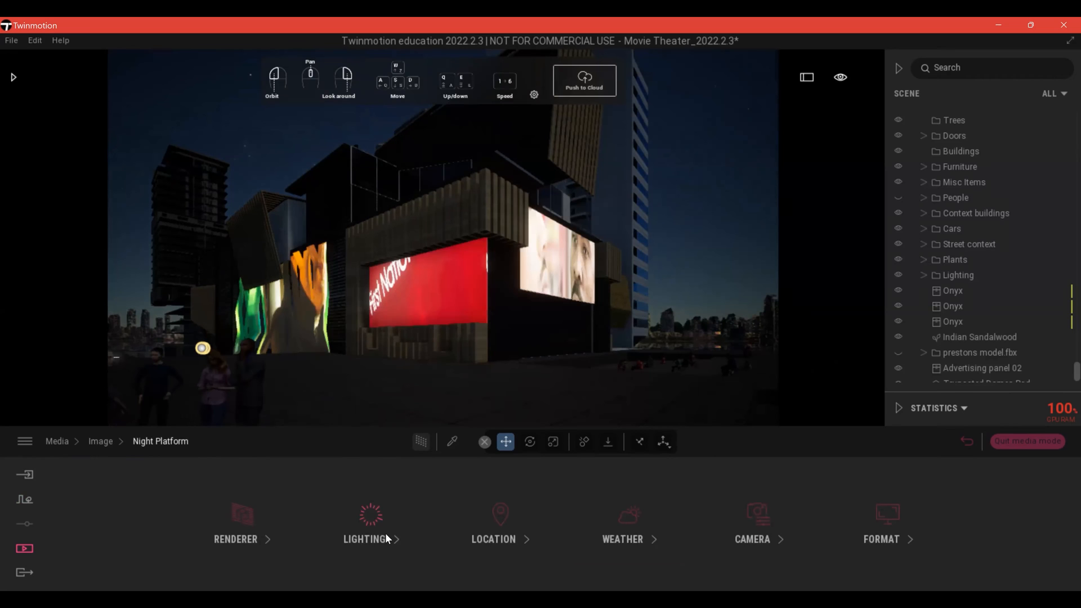
In Lighting, lower exposure and sun intensity, brighten the stars and set moon intensity 2.45
click(365, 523)
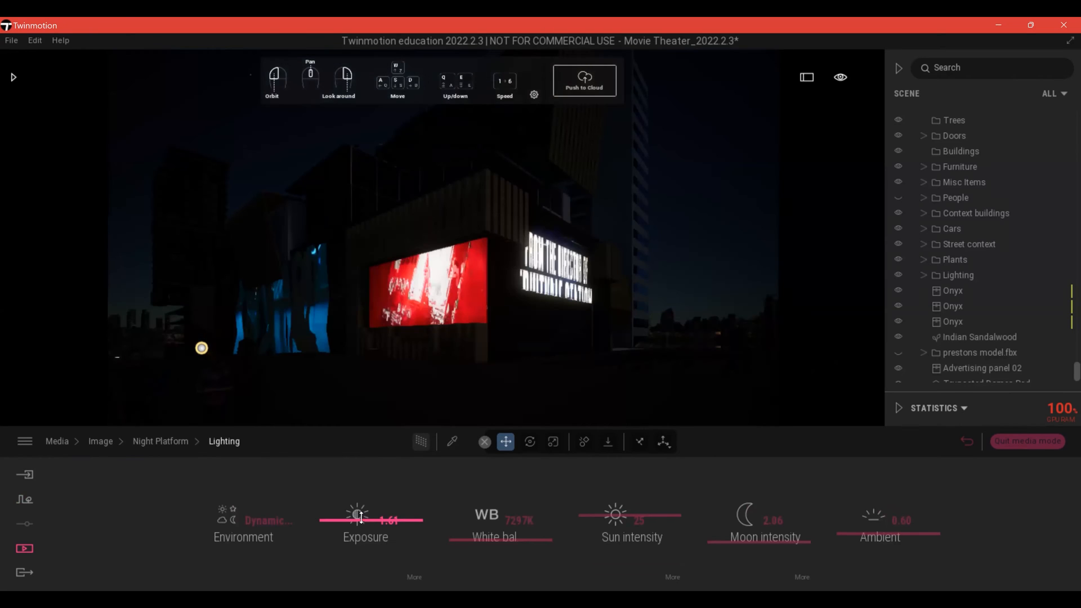
drag(358, 515, 386, 515)
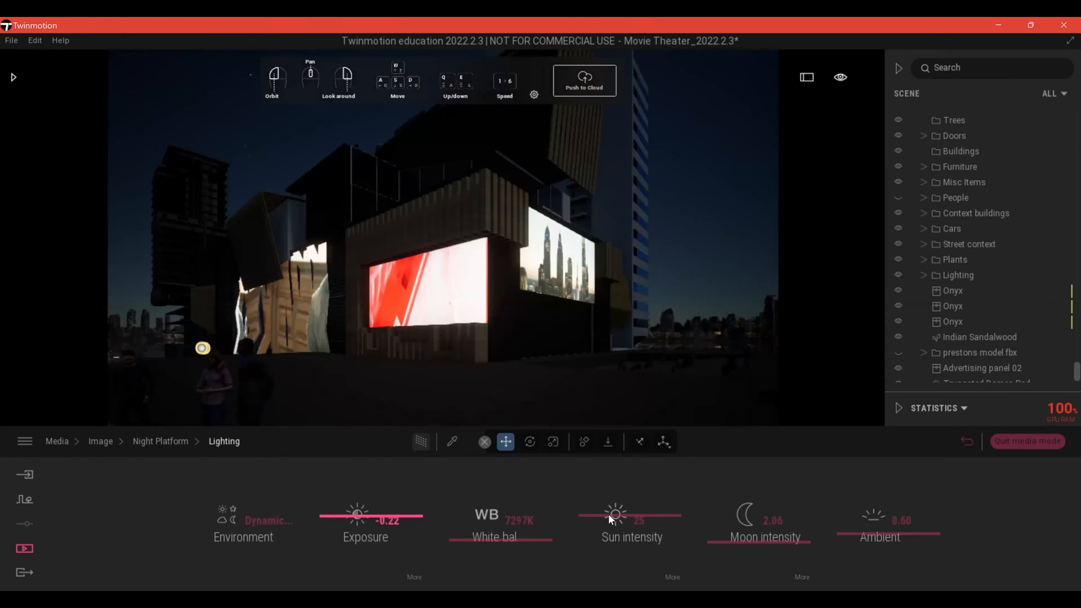
drag(615, 514, 628, 515)
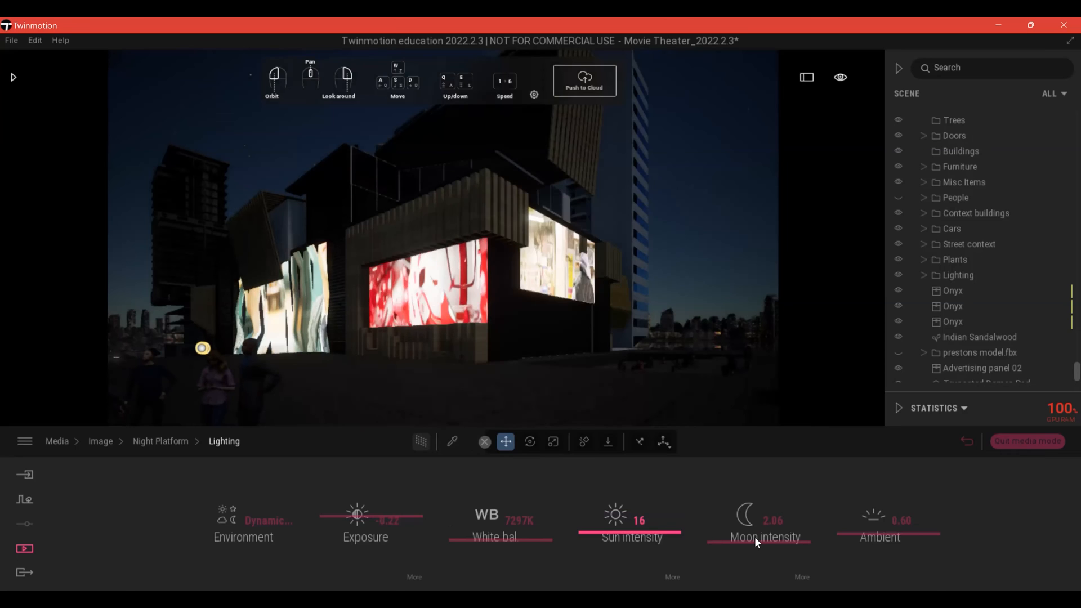
drag(744, 526, 754, 526)
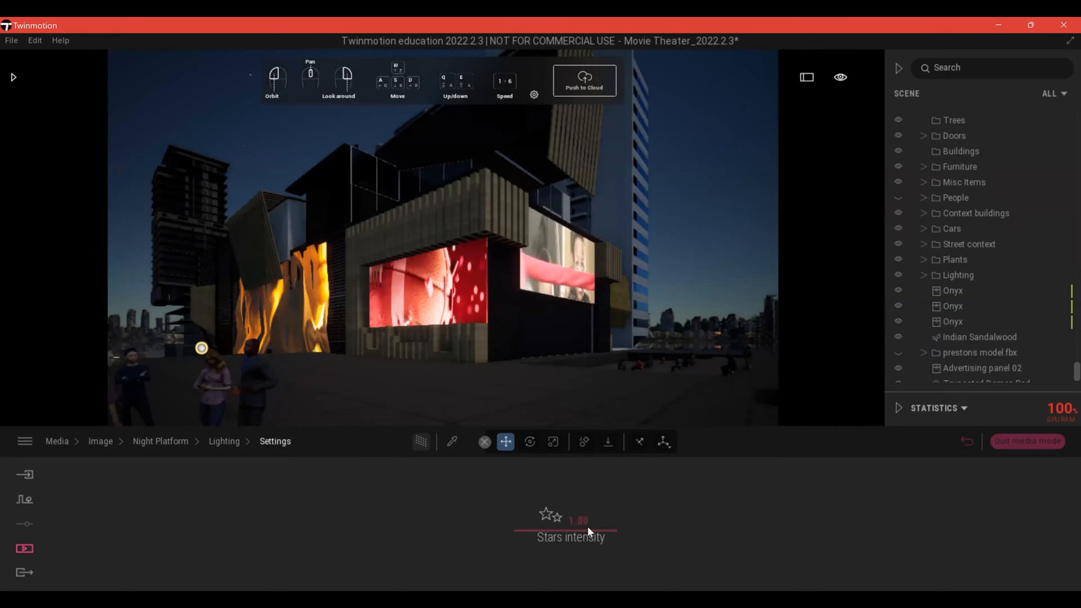
drag(586, 530, 591, 496)
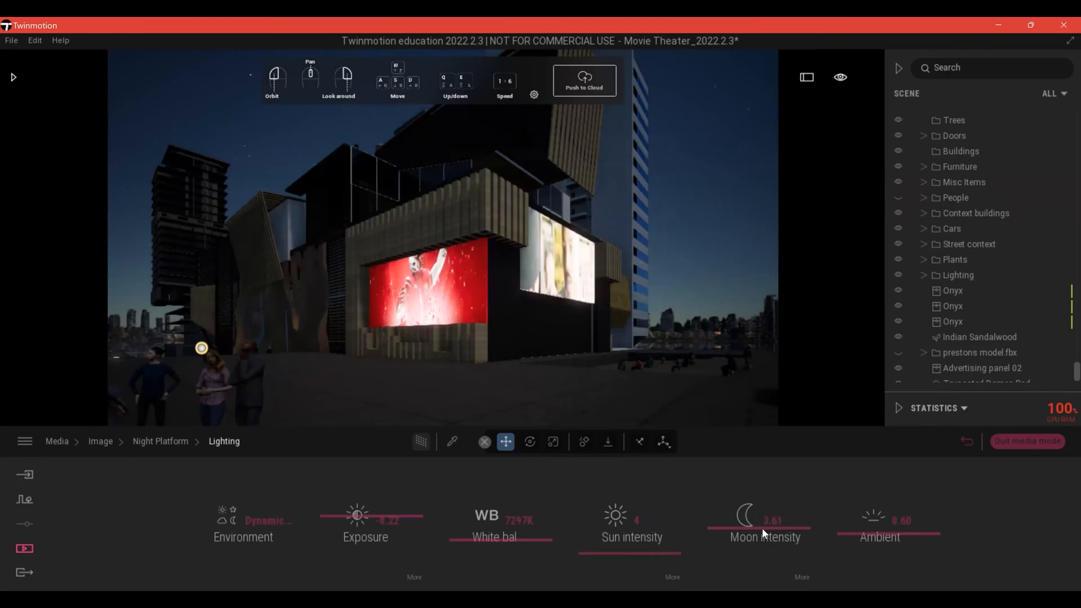
drag(772, 527, 757, 527)
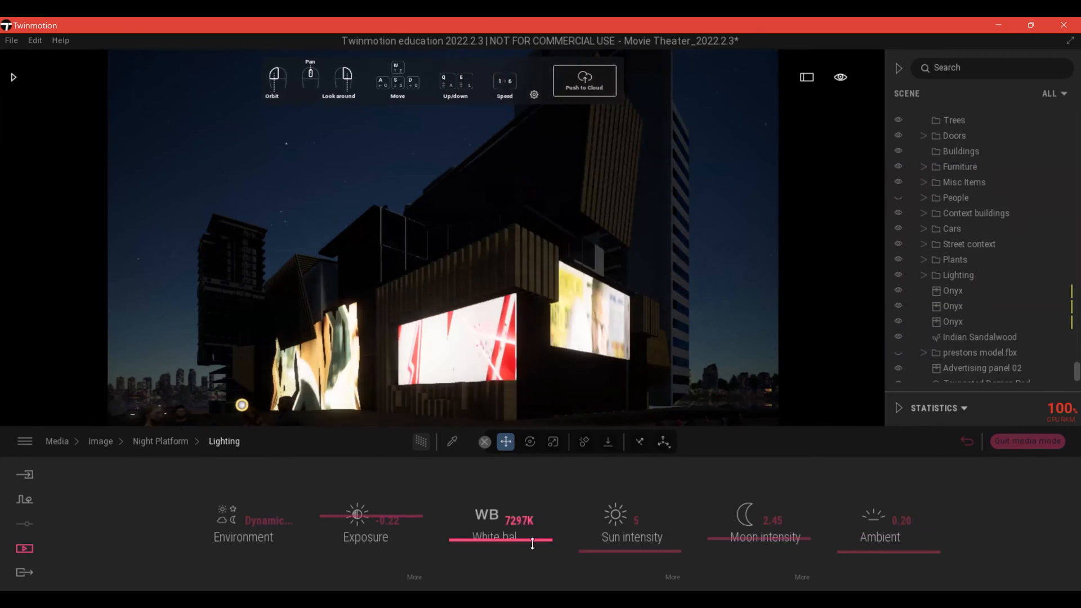
Settle white balance at 6291K, exposure at 0.45 and ambient light at 0.58
drag(534, 545, 534, 564)
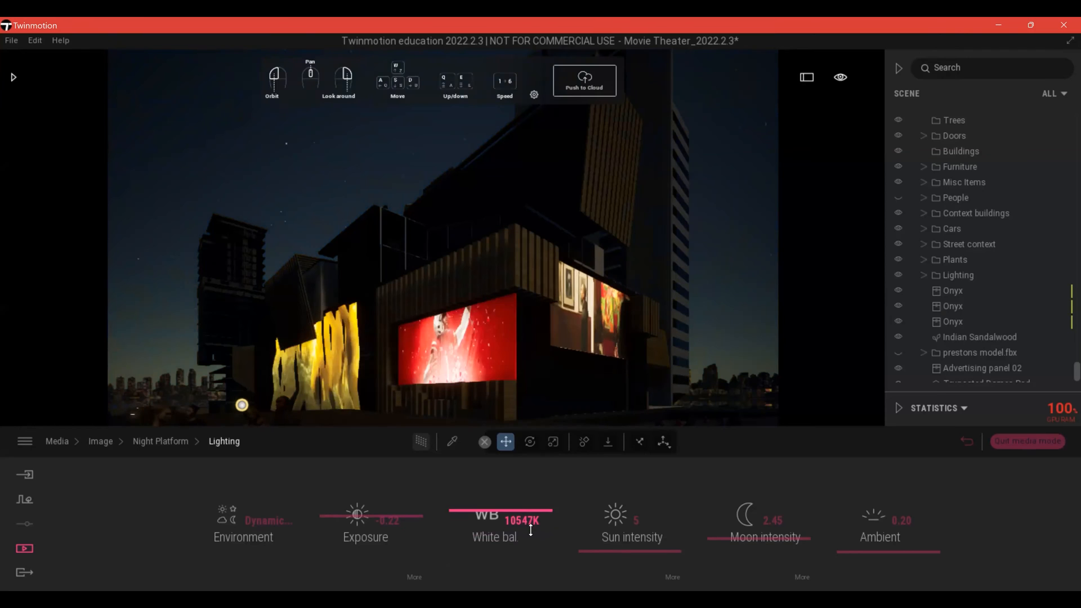
drag(552, 513, 448, 513)
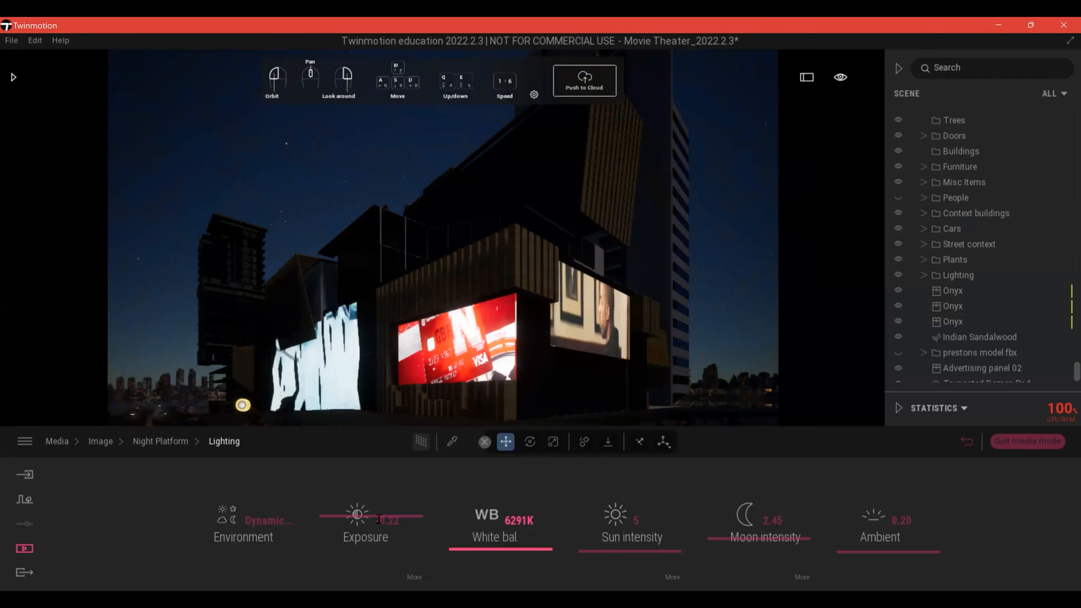
drag(387, 514, 357, 514)
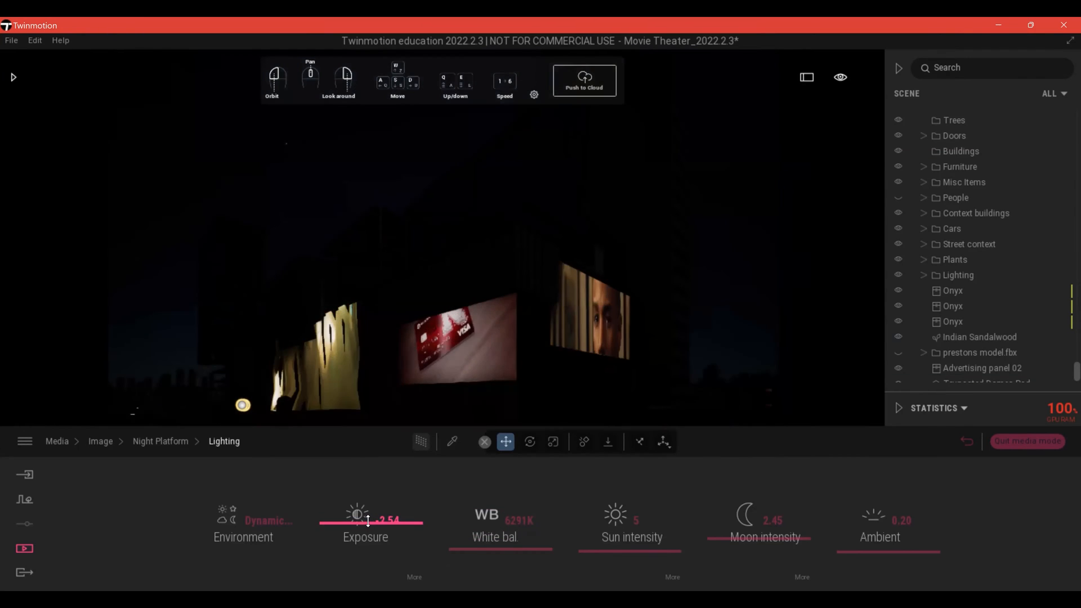
drag(838, 545, 876, 545)
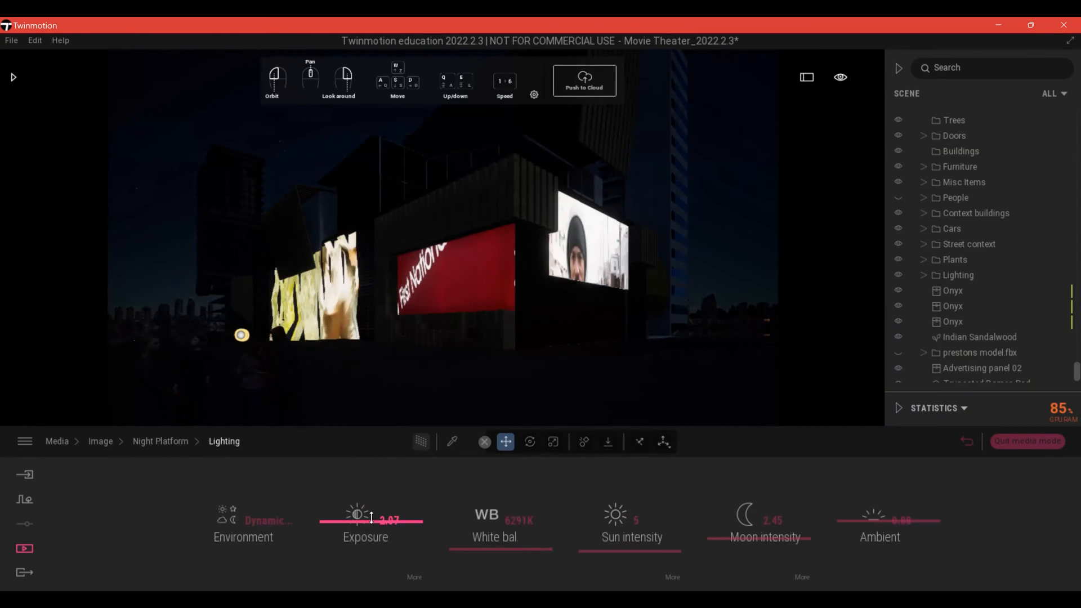
drag(390, 516, 371, 516)
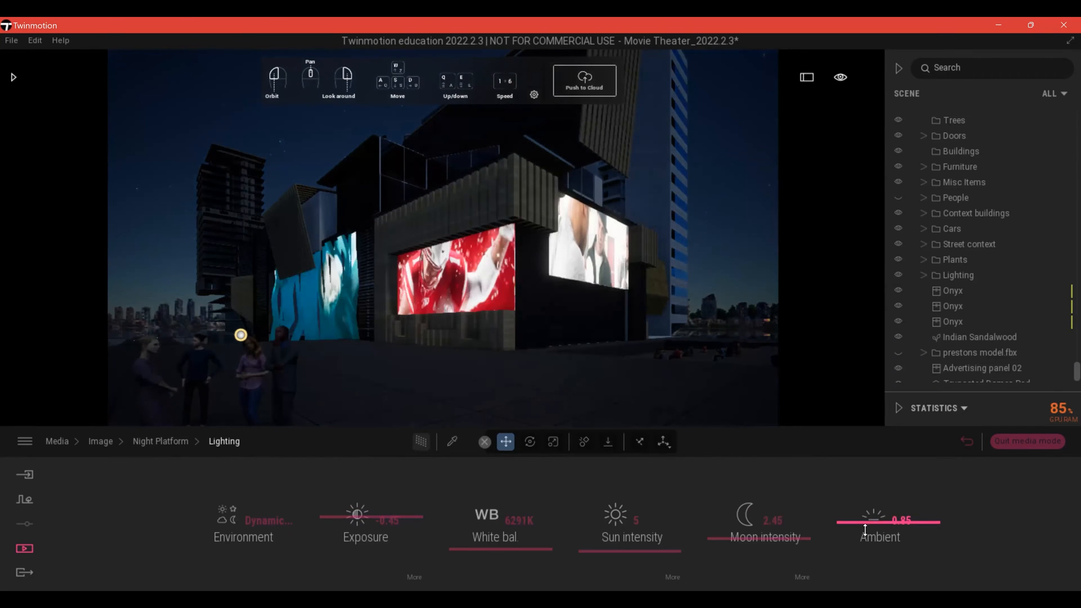
drag(897, 520, 864, 529)
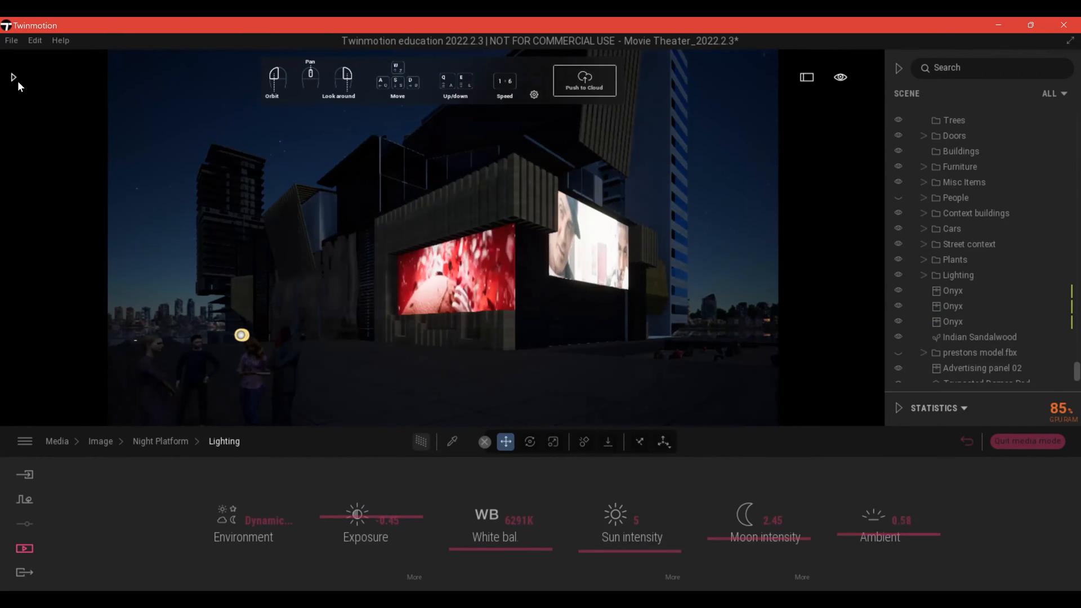
From the Library's Lights, place an Area light on the building with 10000 lm, 4500K, 5.0 m attenuation
click(13, 77)
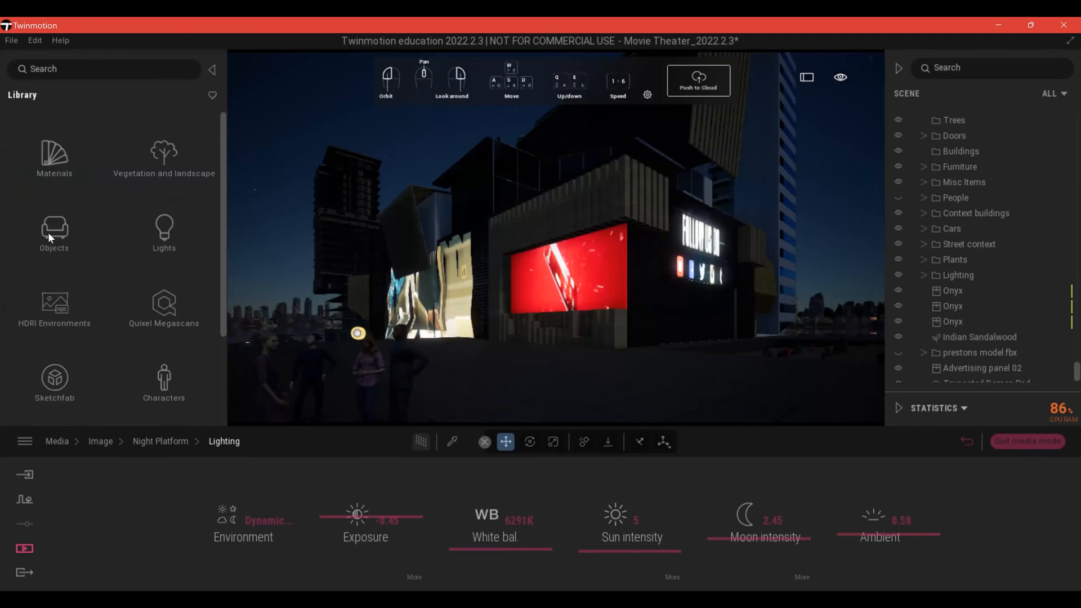
click(54, 232)
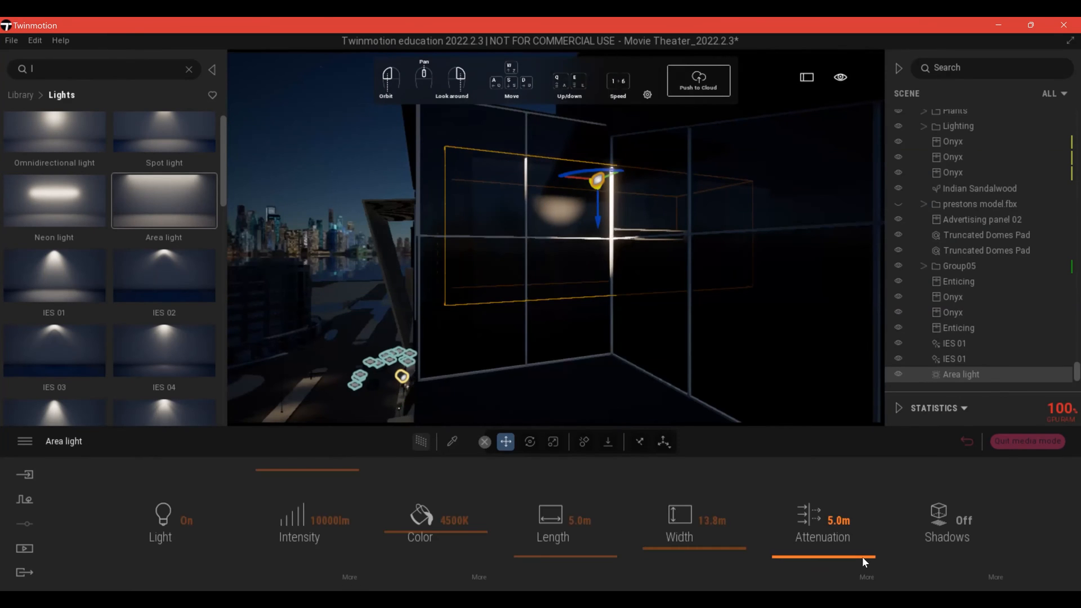
click(822, 524)
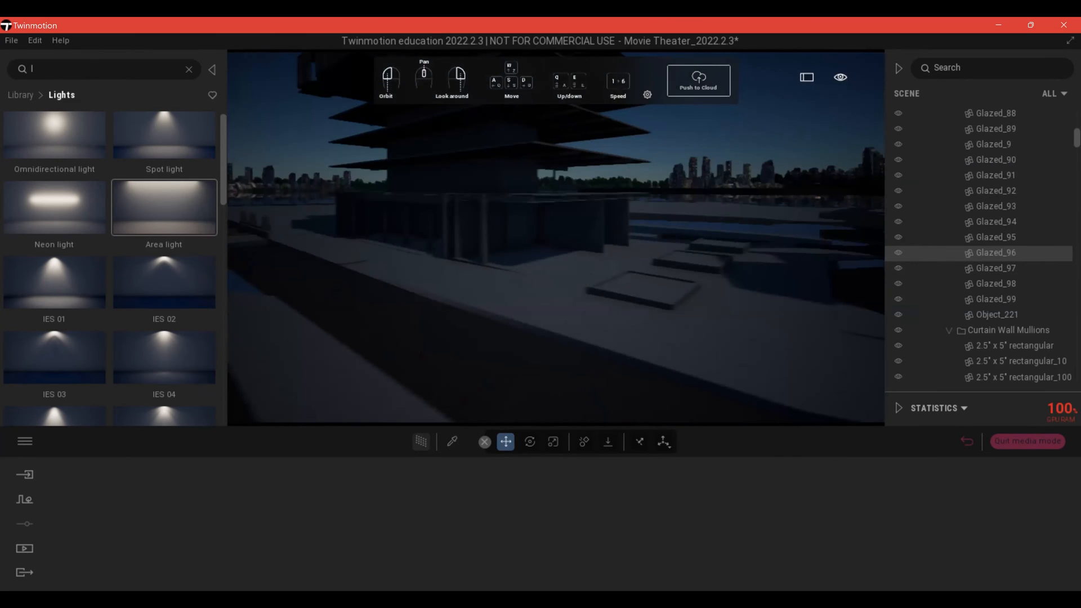
click(24, 548)
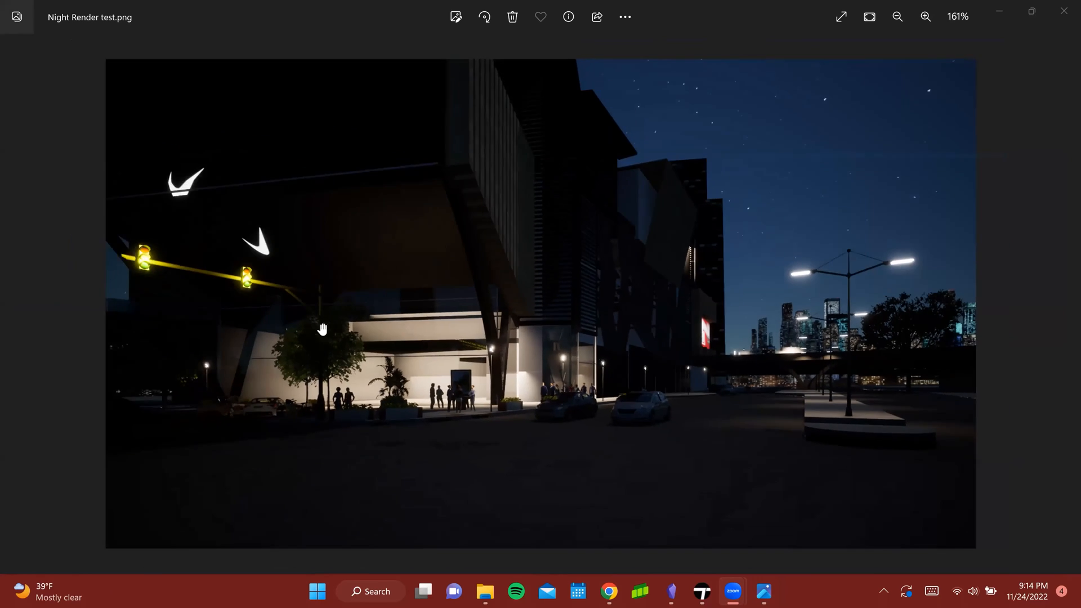
Enlarge Night Render test.png in Photos to inspect the lit theater entrance
click(925, 17)
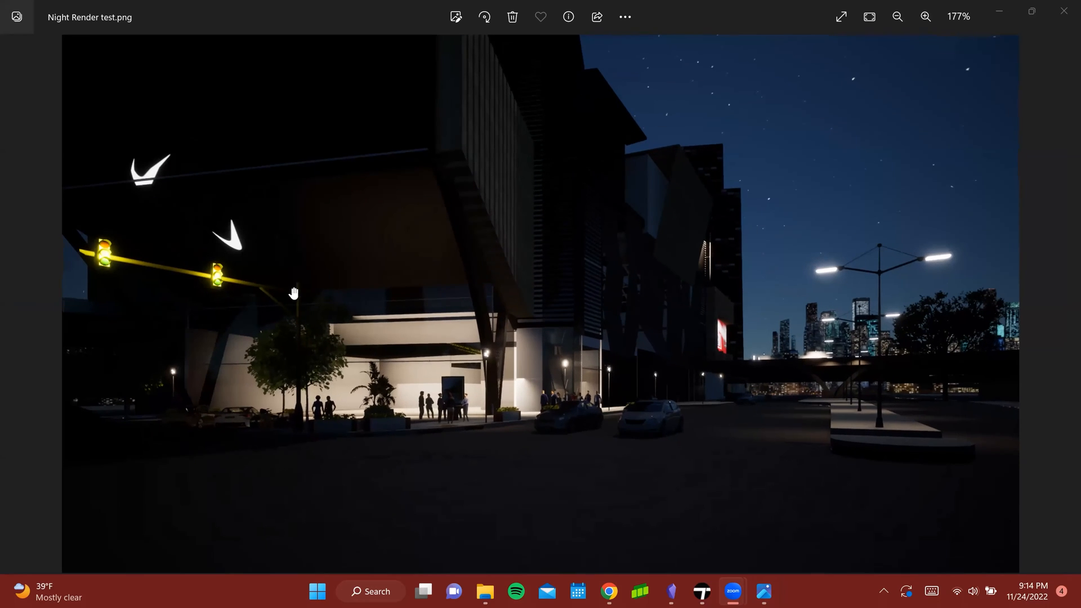
mouse_move(762, 591)
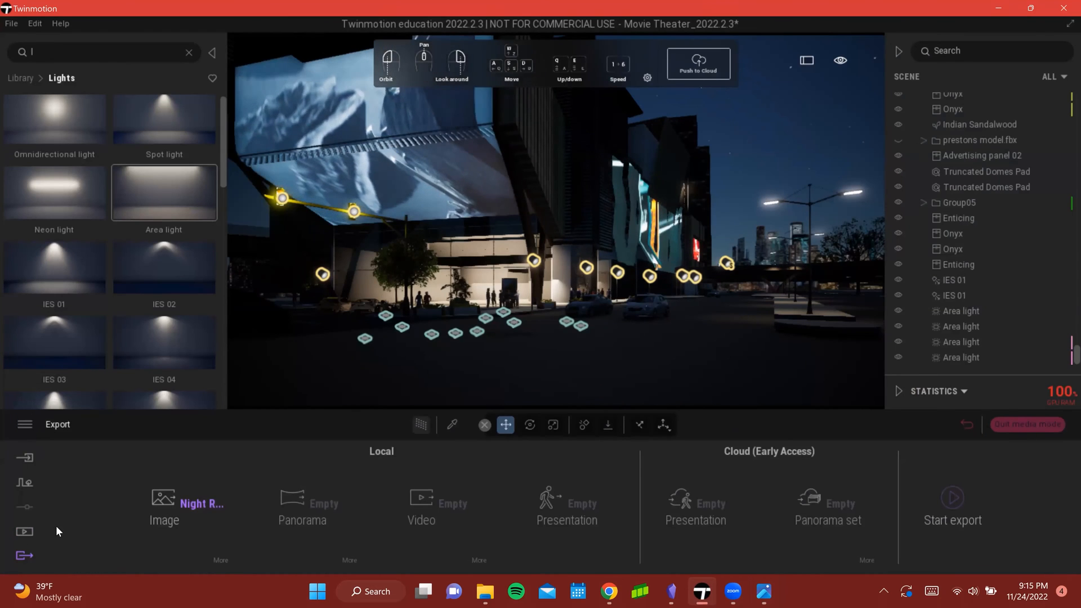
In the Night Render test image's Lighting, raise exposure to 0.71 and adjust ambient light
click(24, 530)
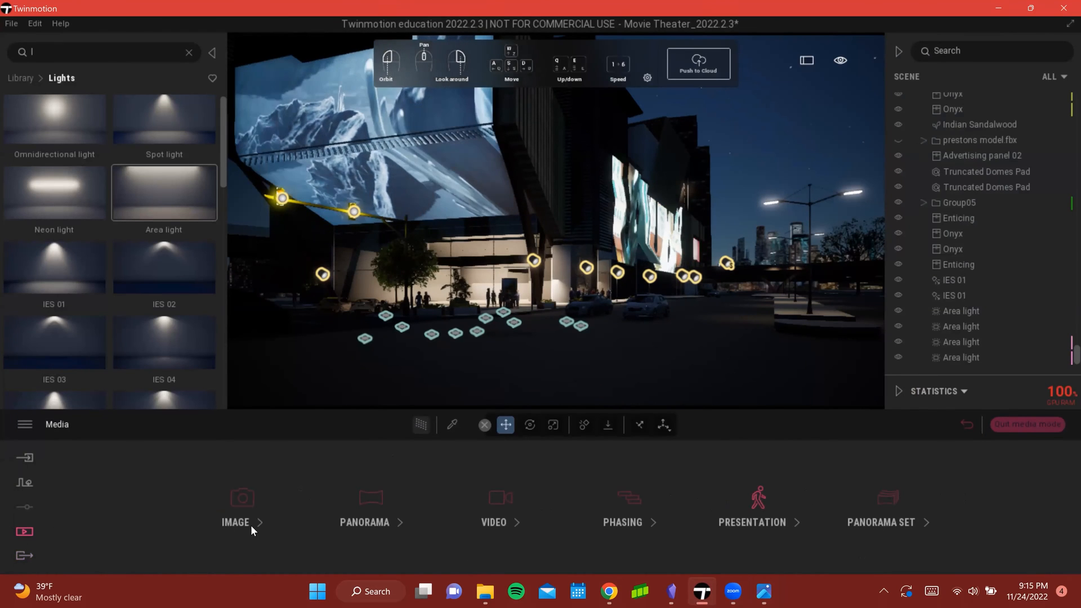
click(236, 521)
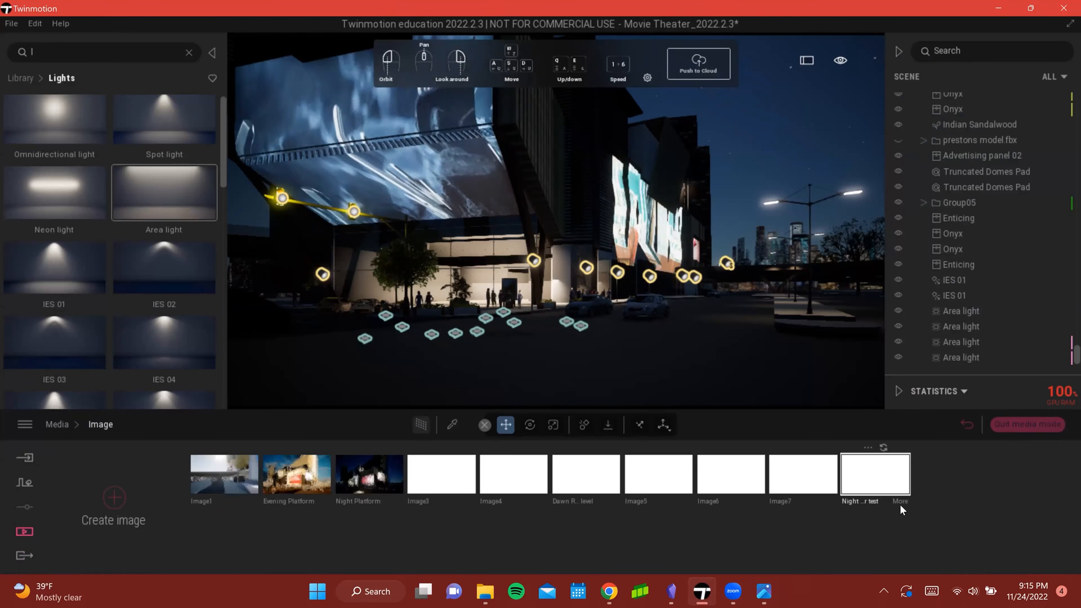
click(875, 472)
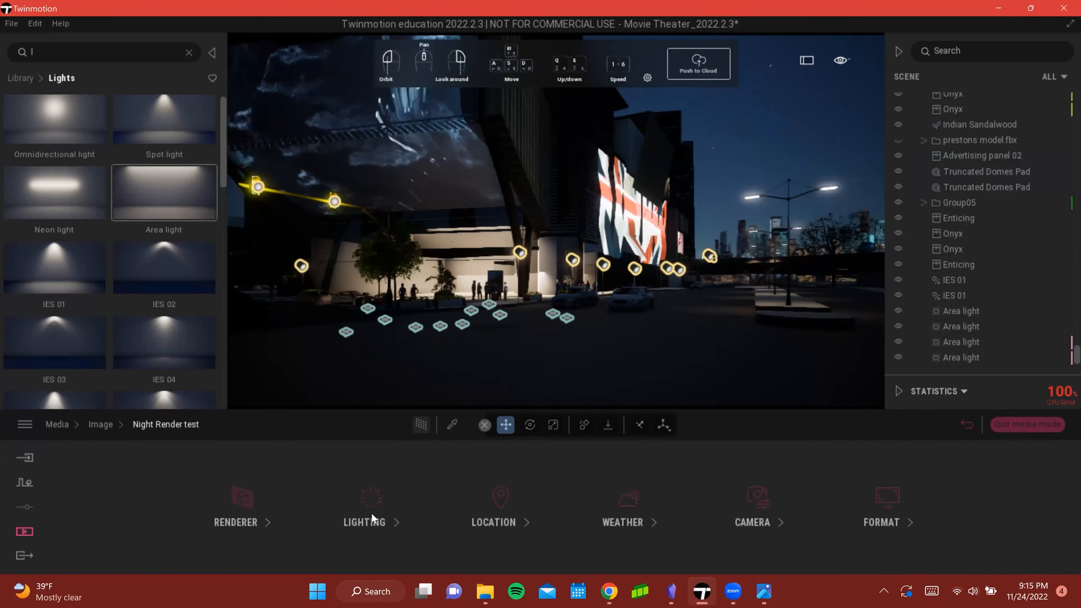
click(364, 506)
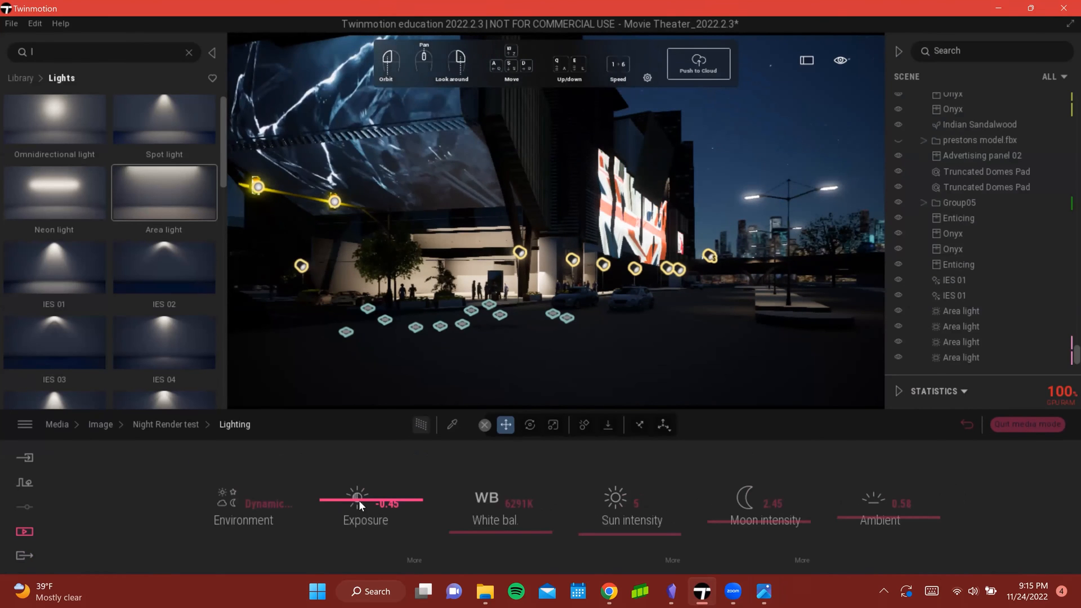
drag(357, 499, 358, 494)
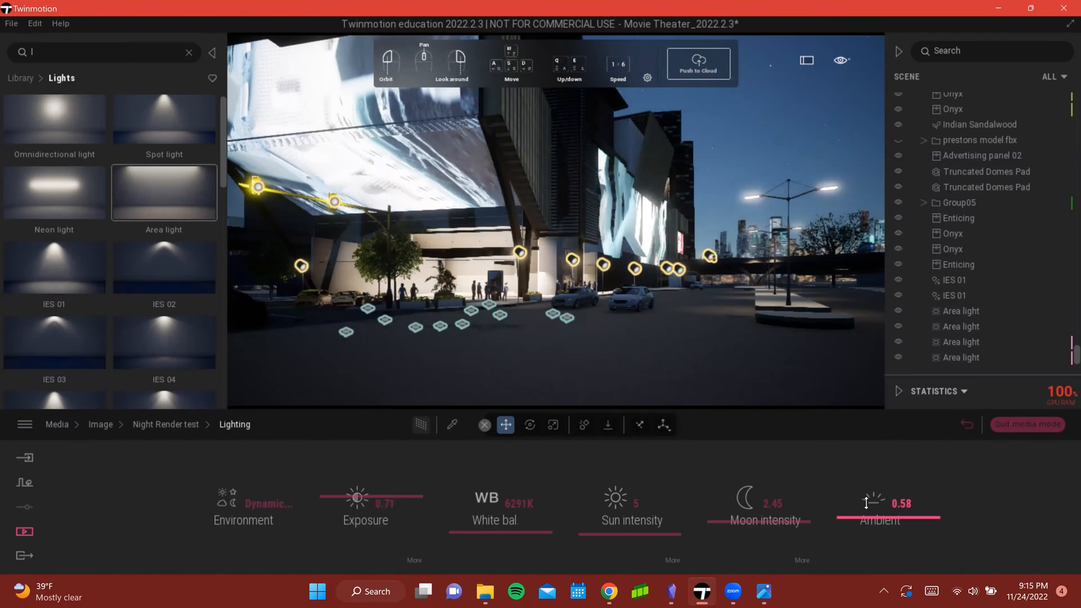
drag(865, 503, 910, 503)
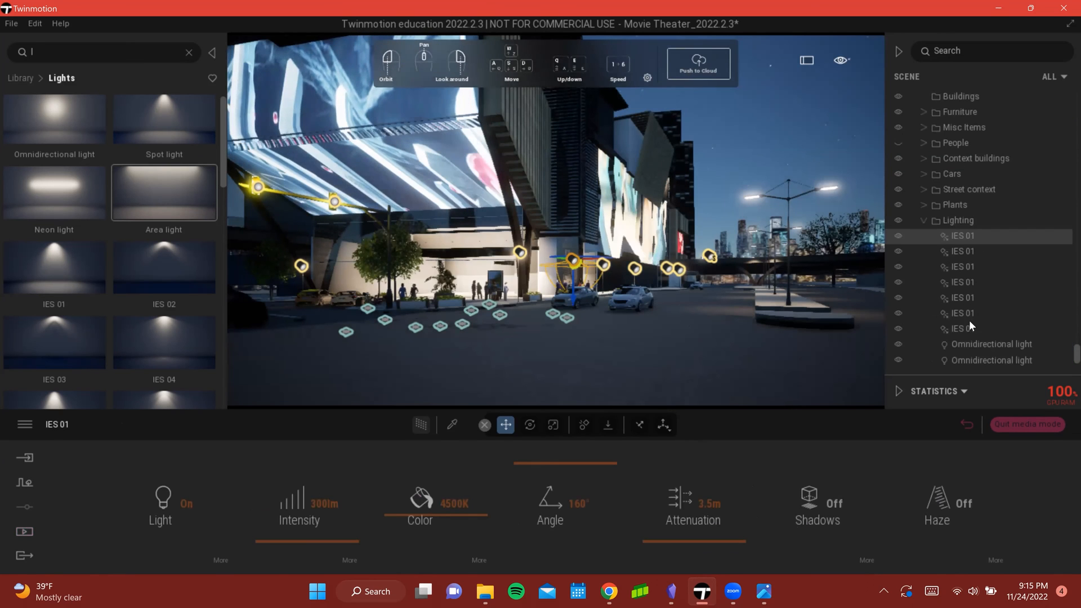
Select all IES 01 lights in the Scene panel and raise their intensity from 300 lm to about 2683 lm
click(961, 328)
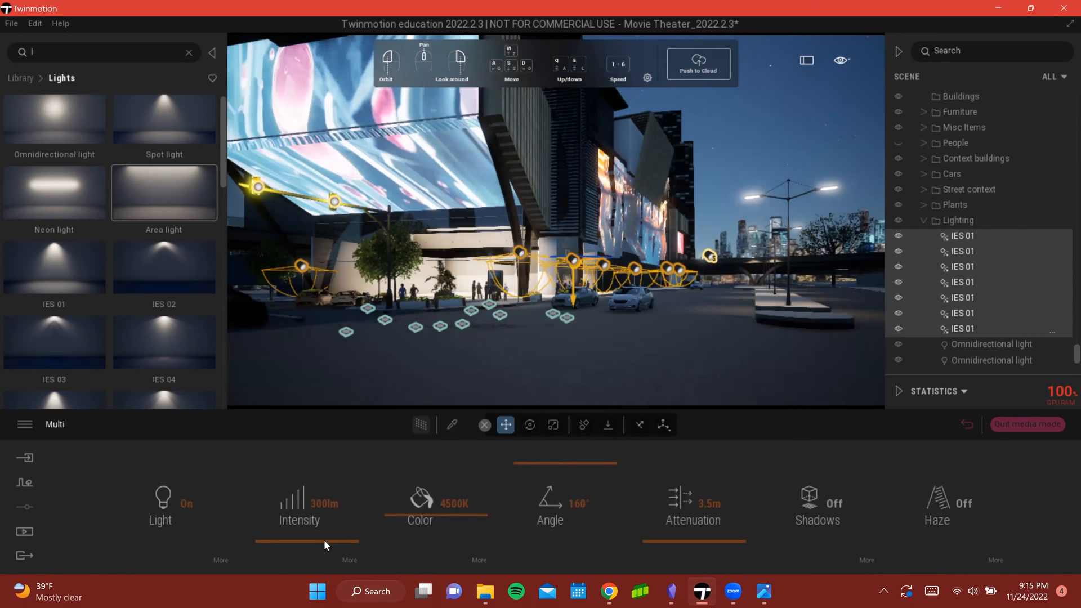
drag(255, 543, 324, 542)
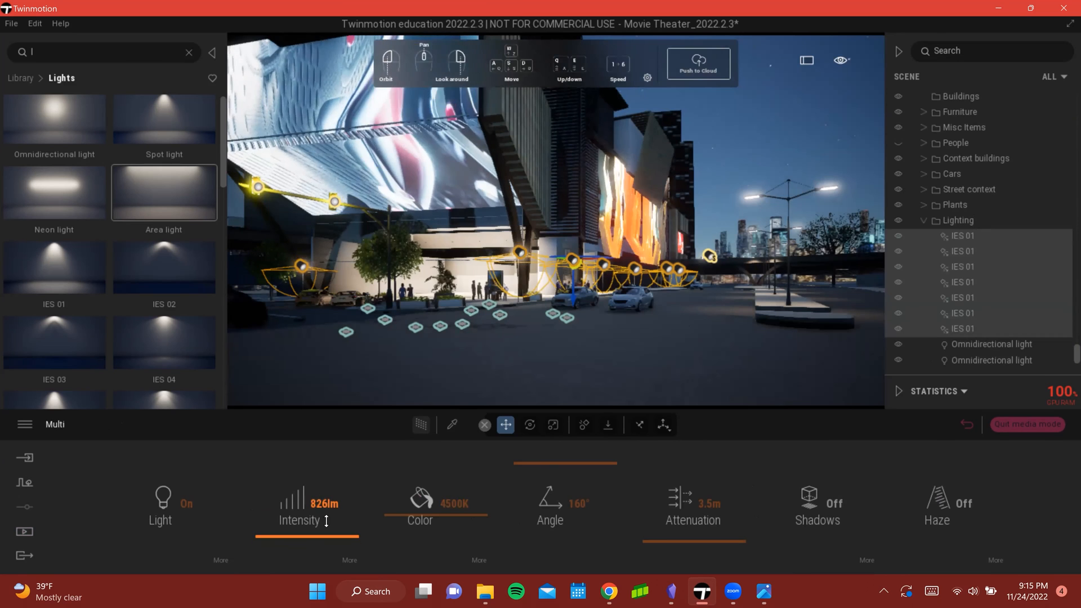
drag(283, 514, 328, 513)
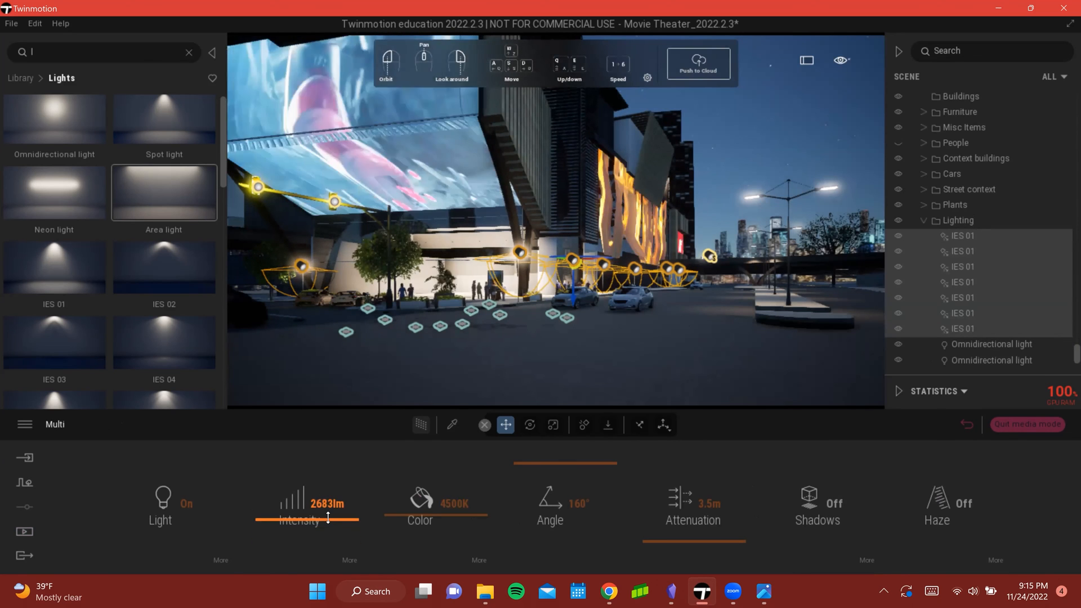
drag(319, 516, 330, 516)
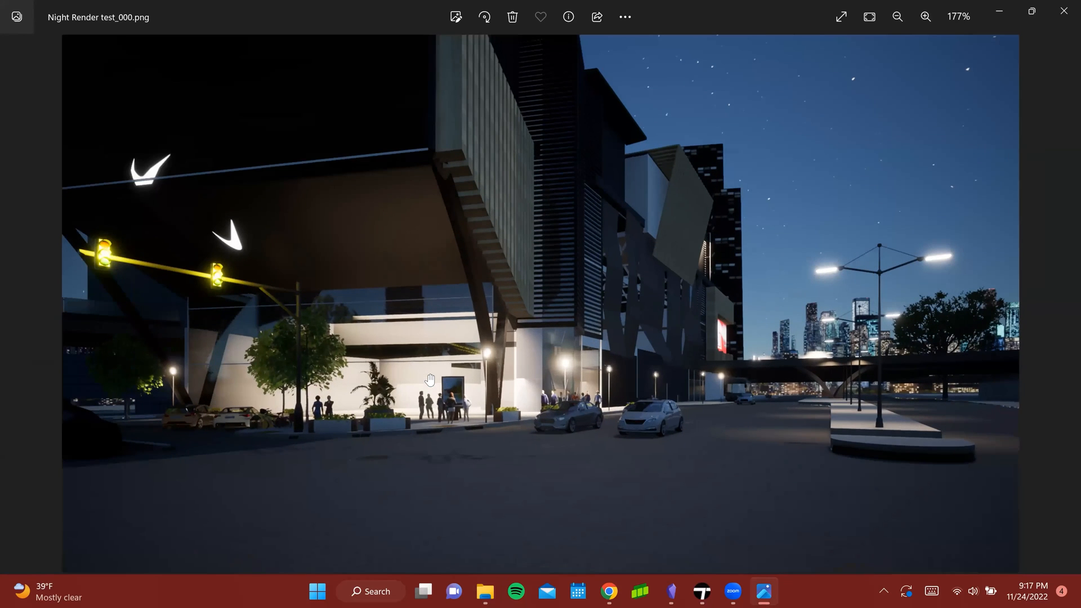
View the whole Night Render test_000.png in Photos, then return to Twinmotion's export section
click(925, 16)
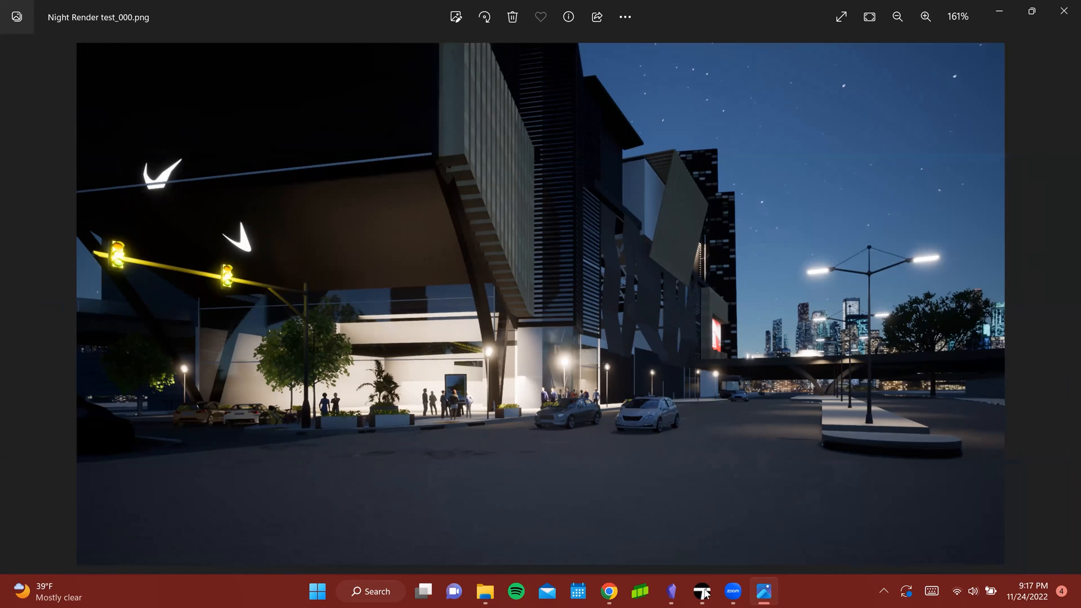
click(702, 591)
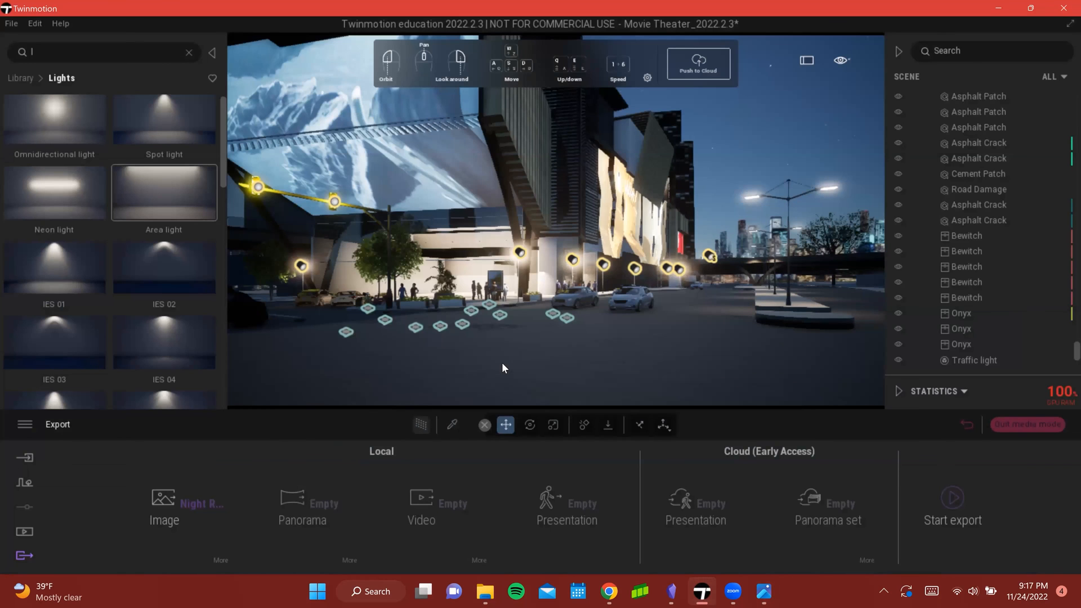
scroll(down, 3)
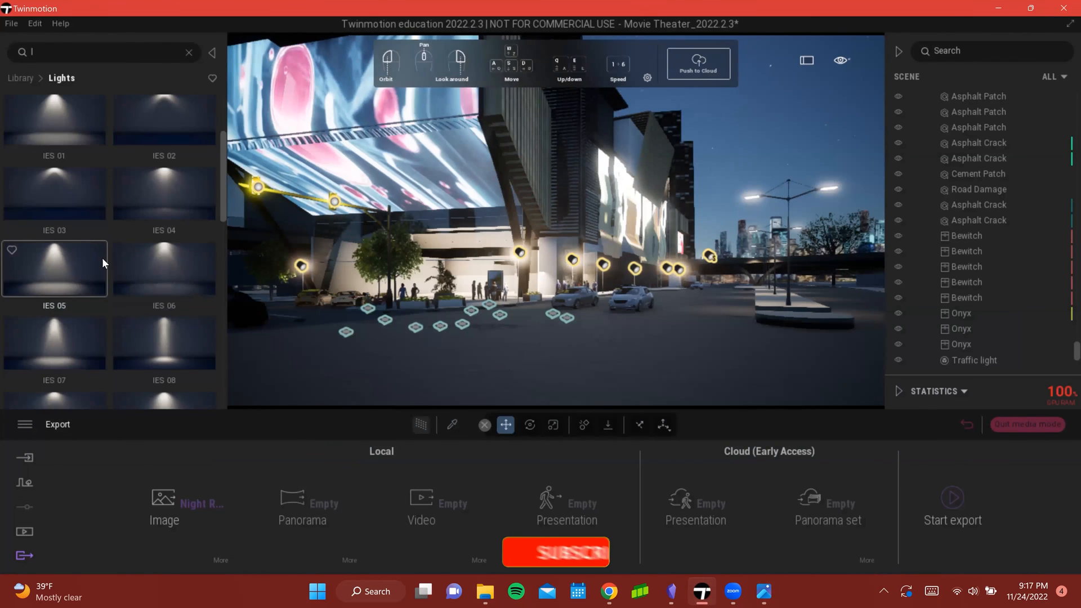